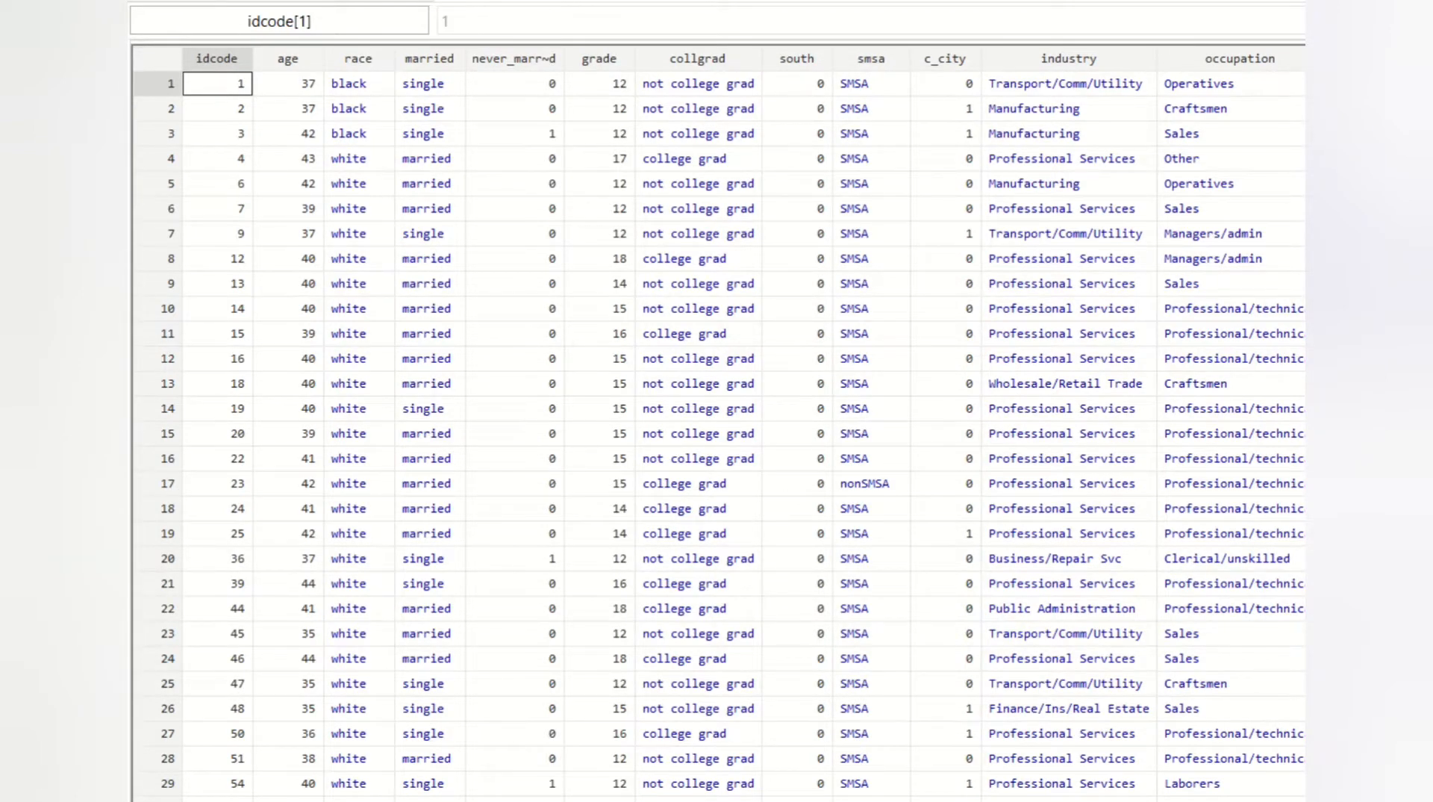
Scroll across the nlsw88 data listing before returning to the main Stata window
scroll(right, 3)
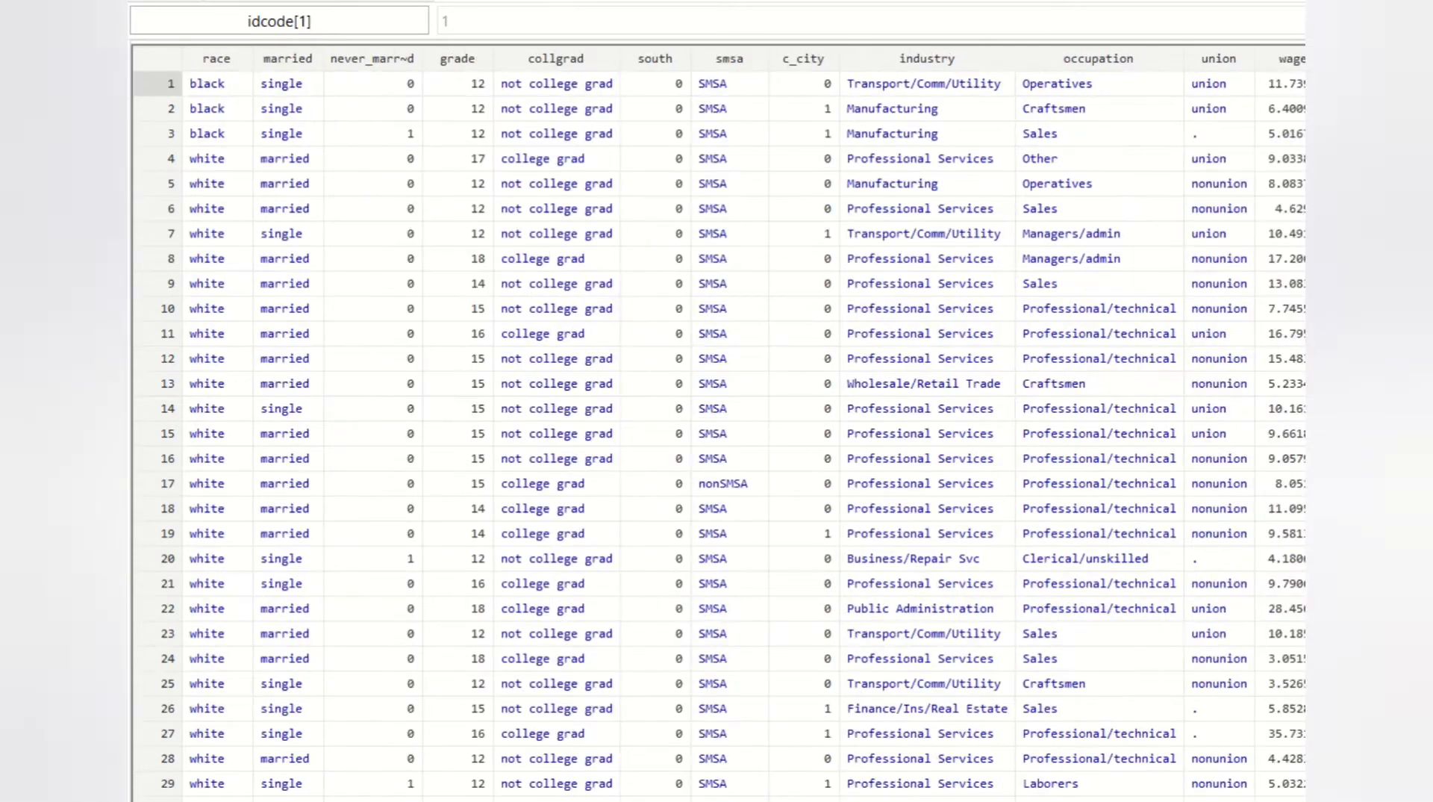
scroll(right, 3)
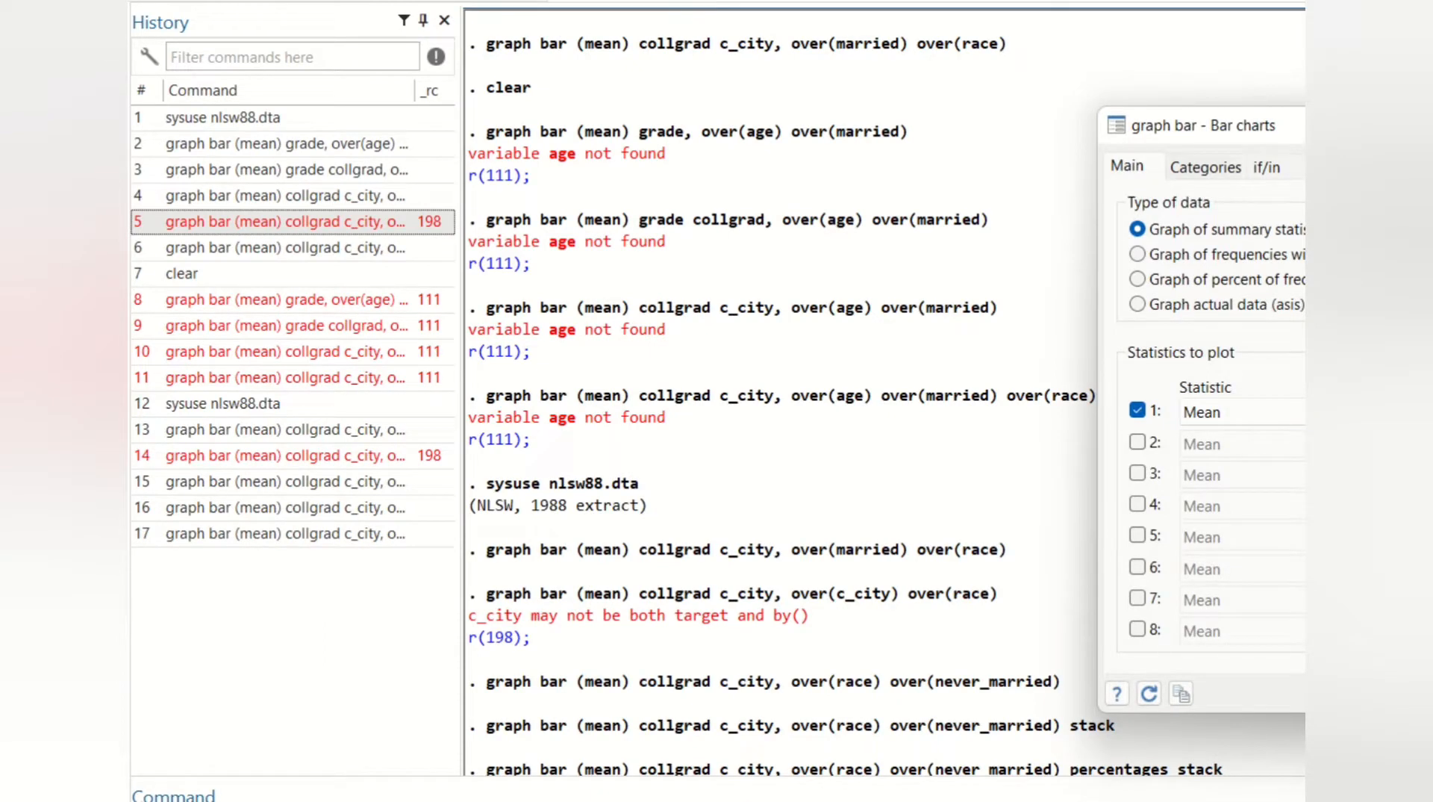
Keep race and never_married grouping, unstack the bars and drop percentage heights
click(1204, 166)
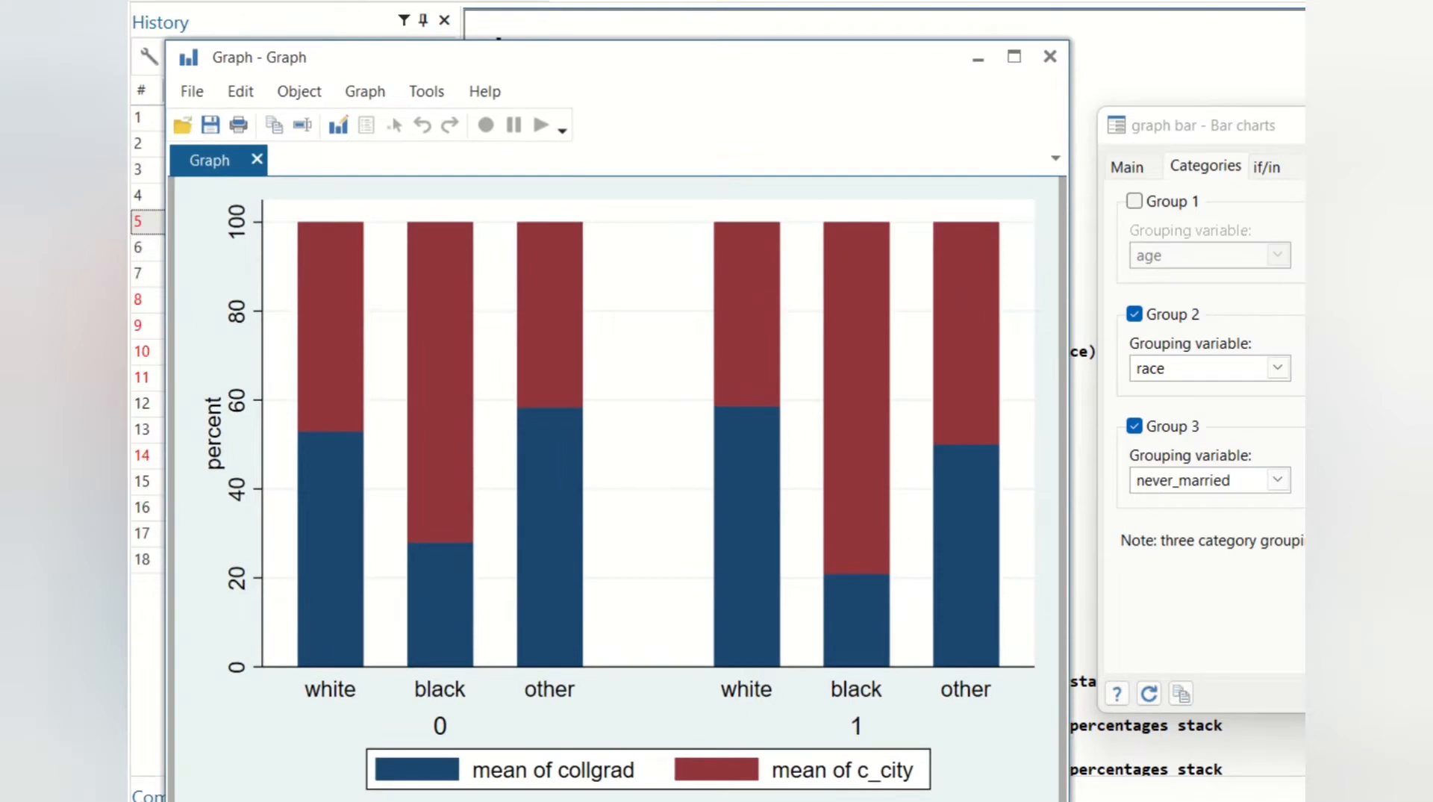
click(1127, 165)
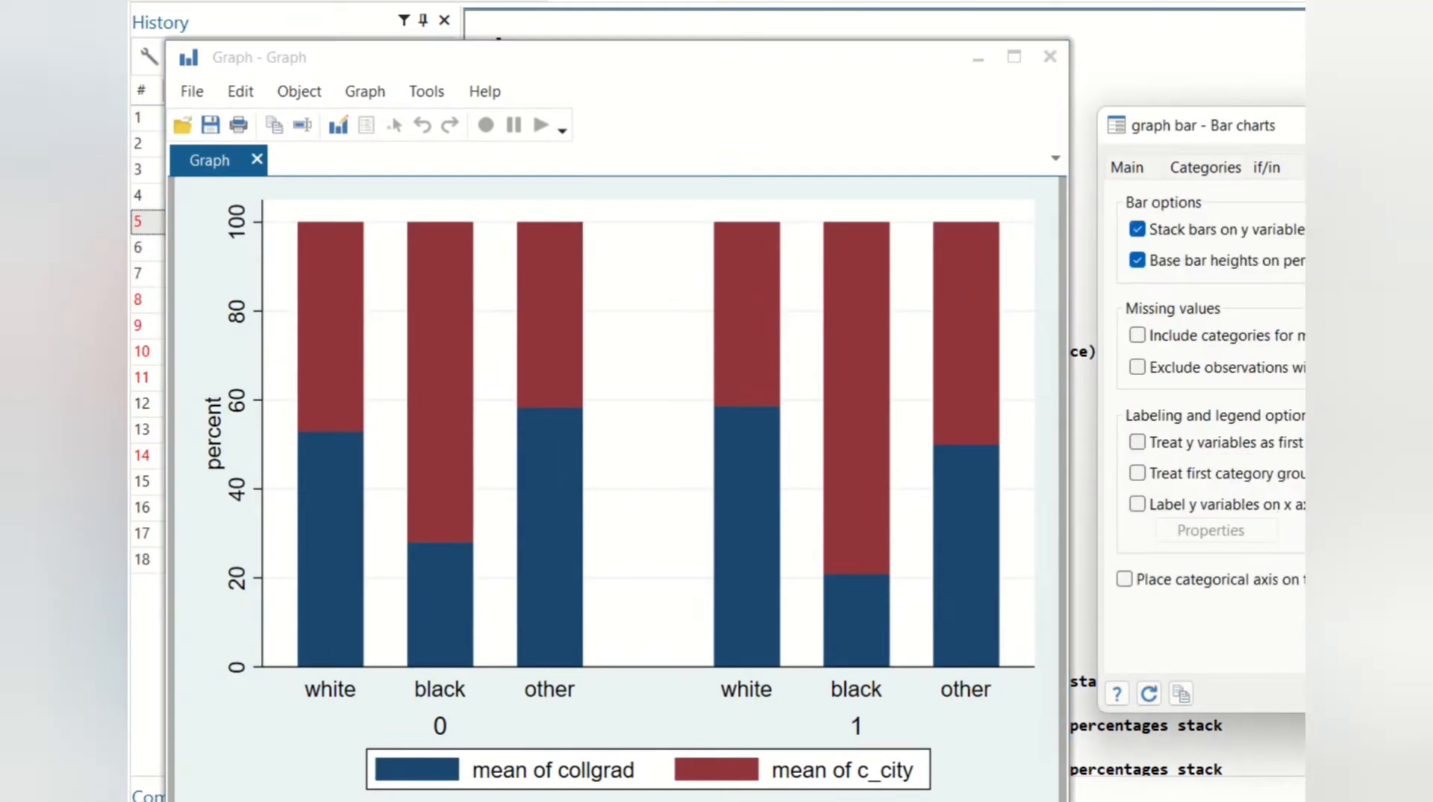
click(1137, 230)
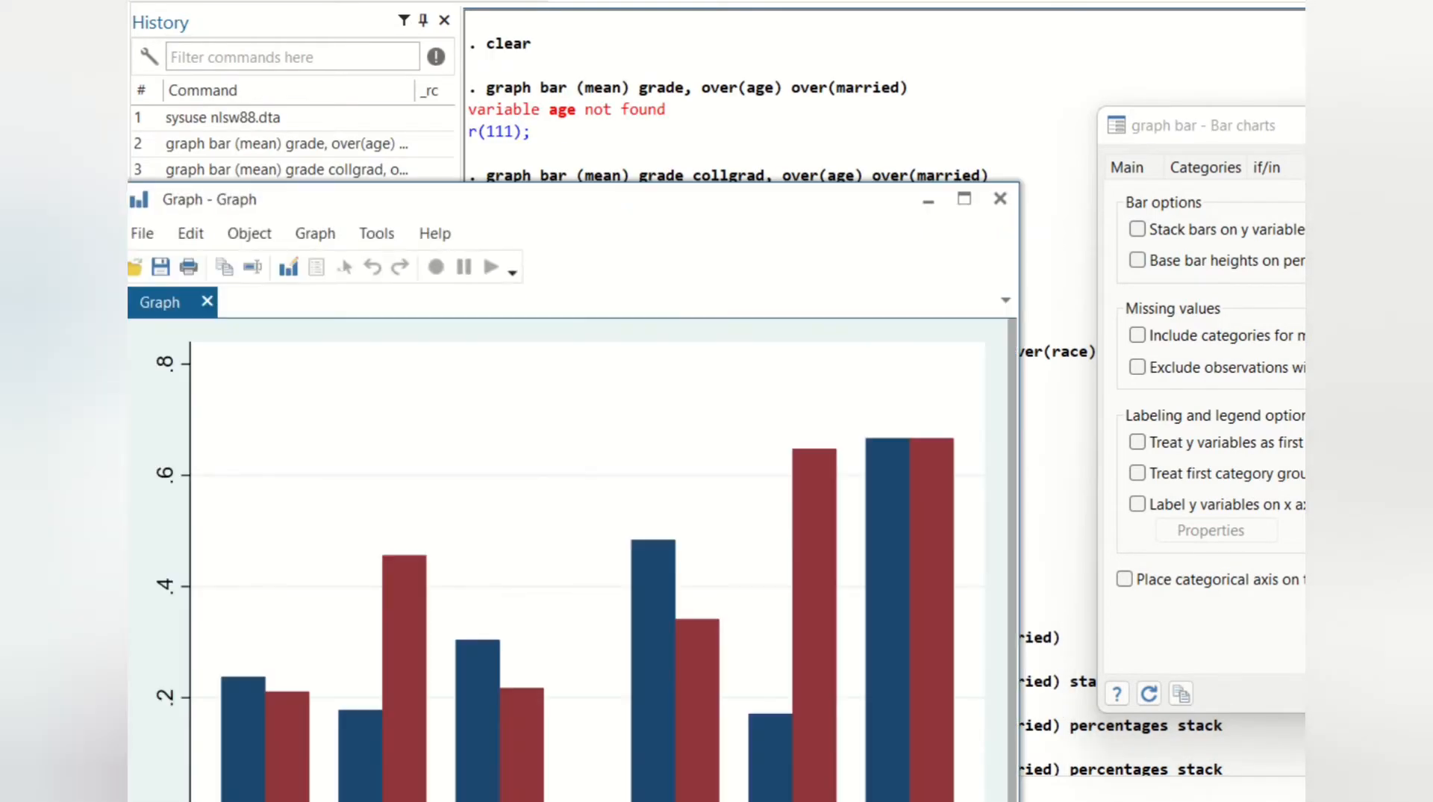
Change the statistic variable to age and draw the mean age bar chart by race and never_married
scroll(down, 3)
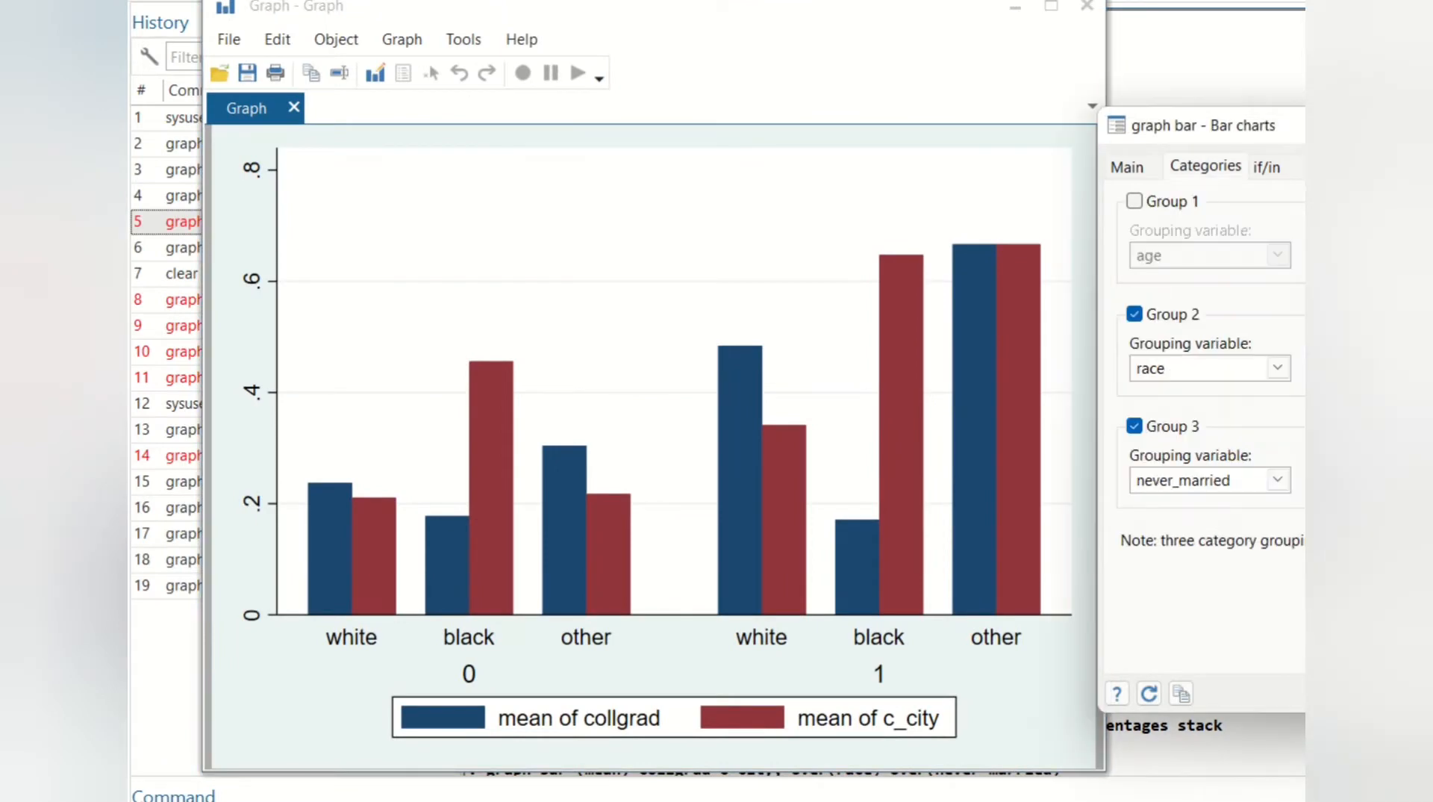
click(1127, 166)
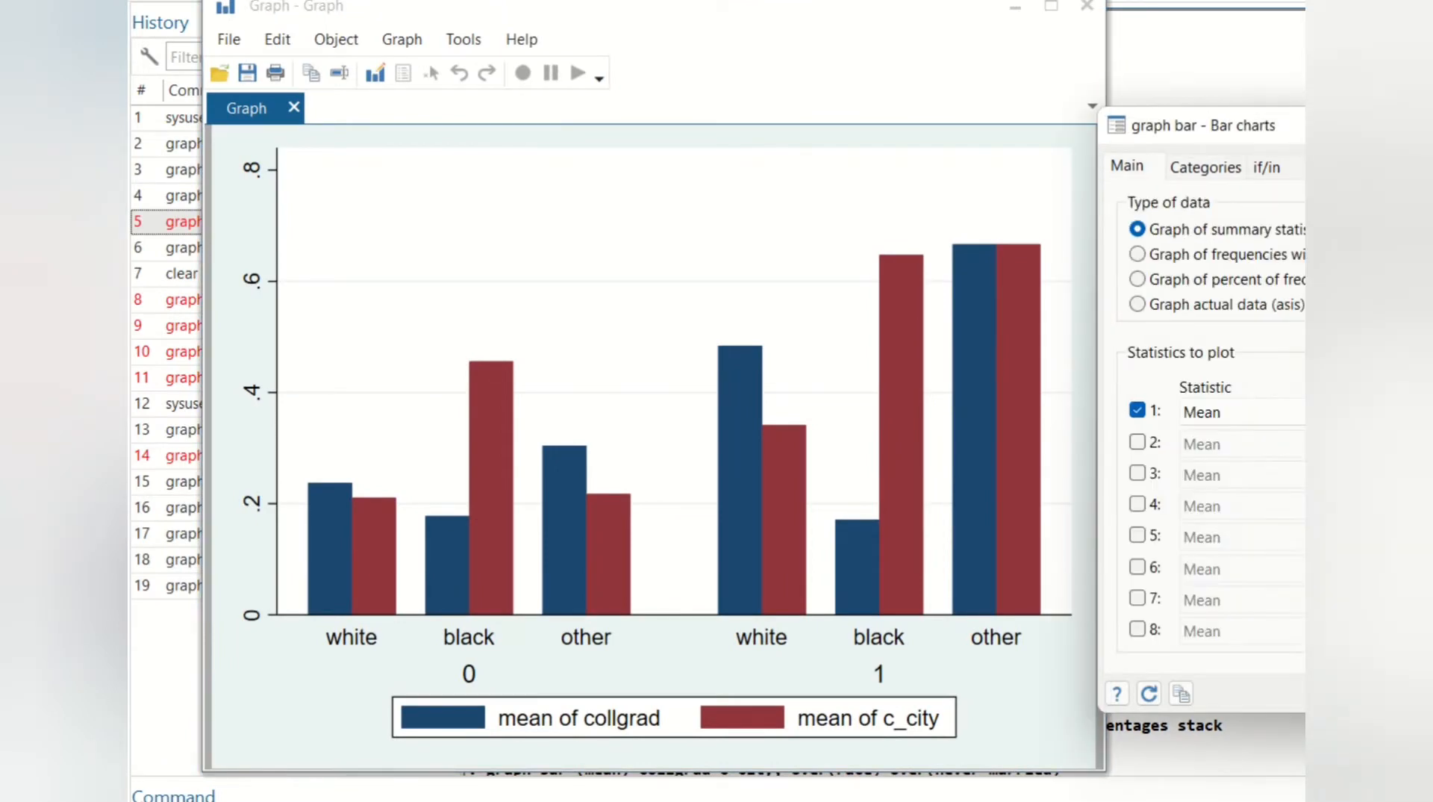
click(1239, 412)
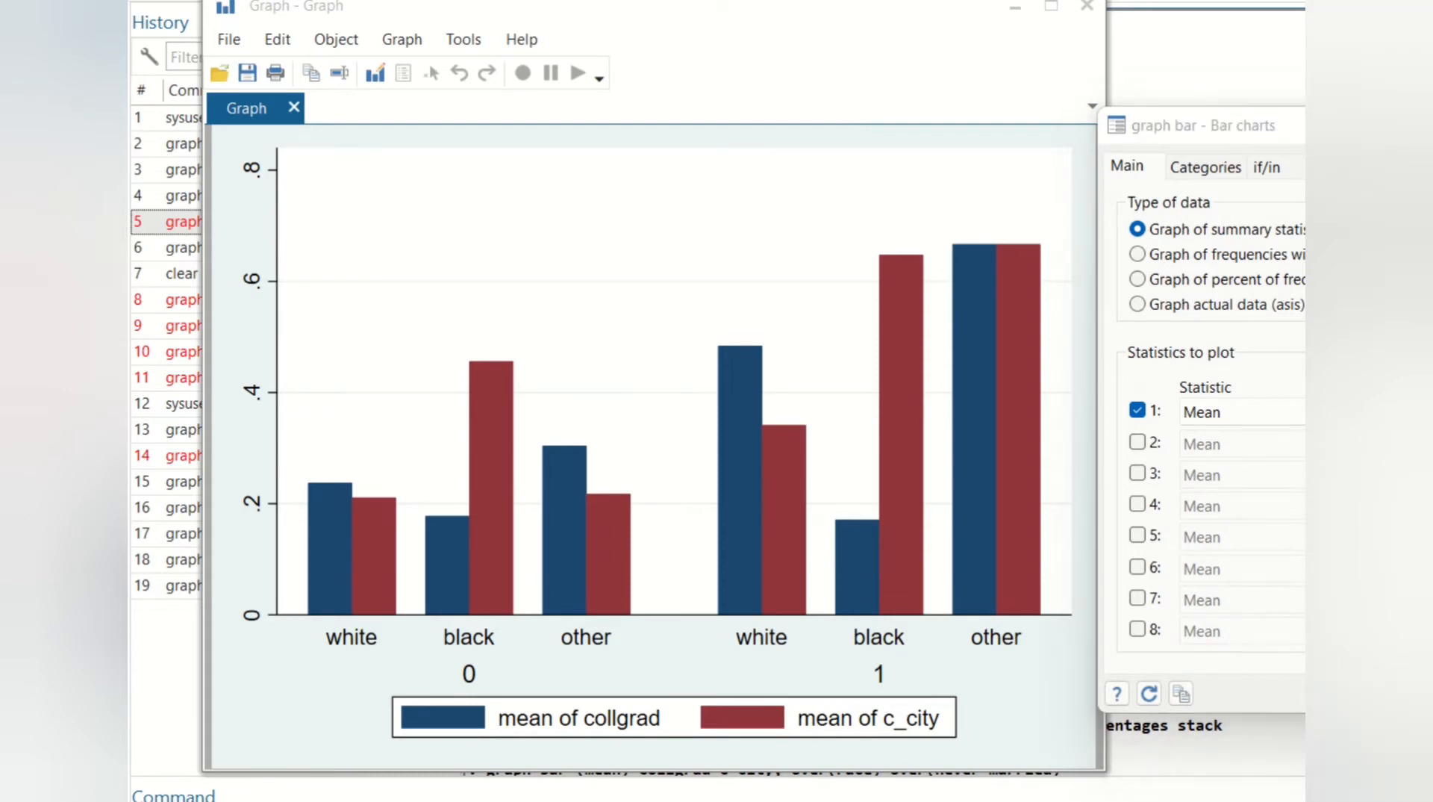
click(1241, 412)
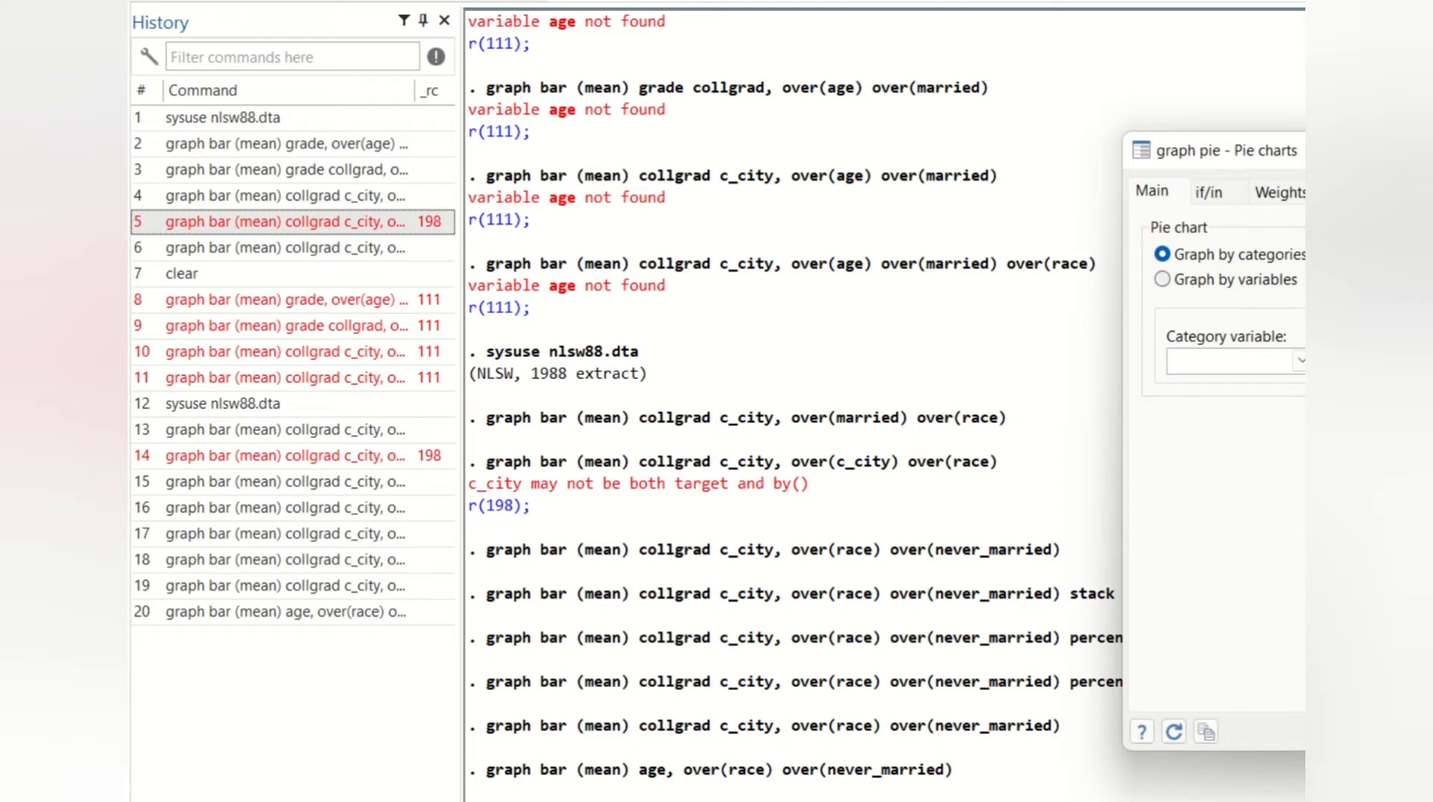
Choose race as the pie chart's category variable
click(1301, 360)
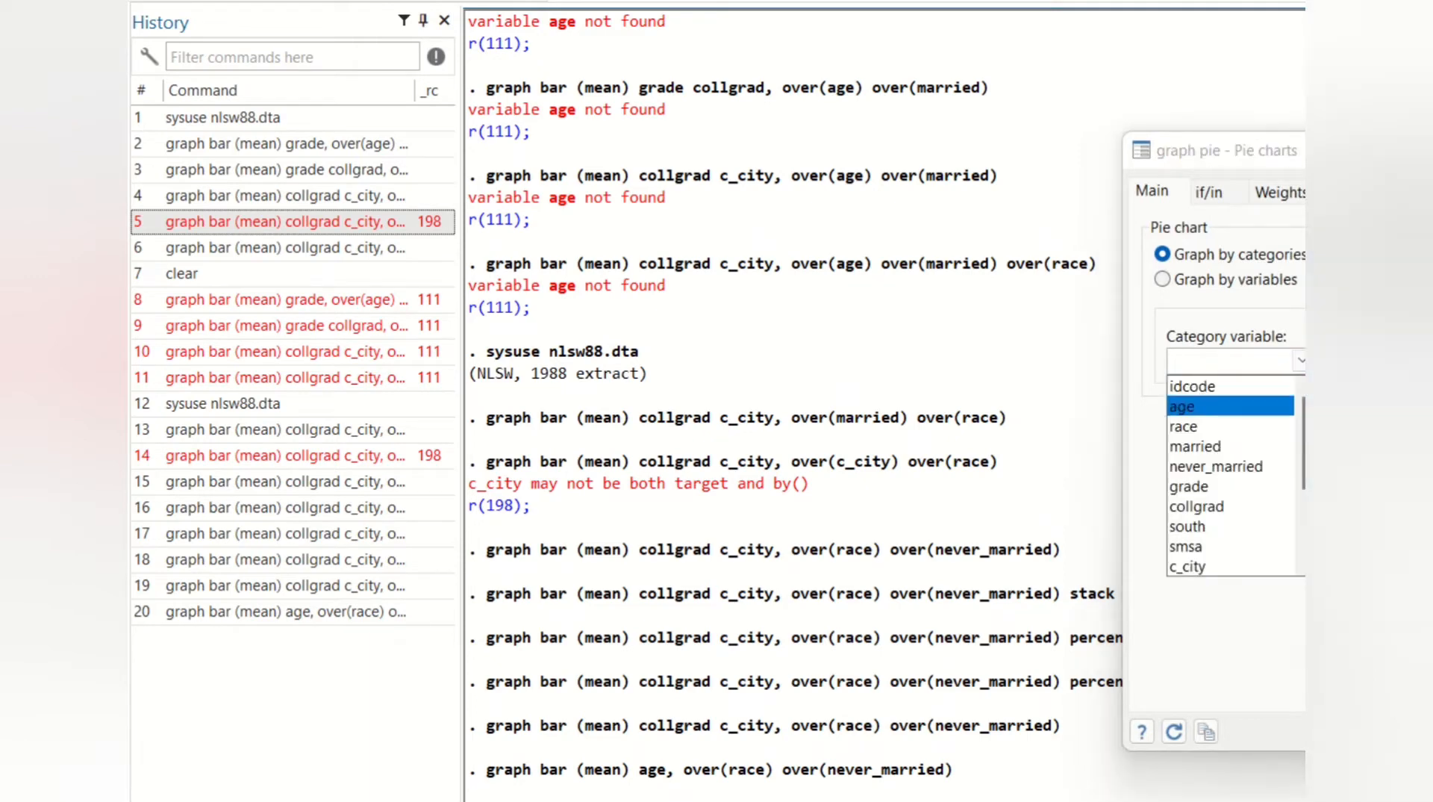
click(1182, 425)
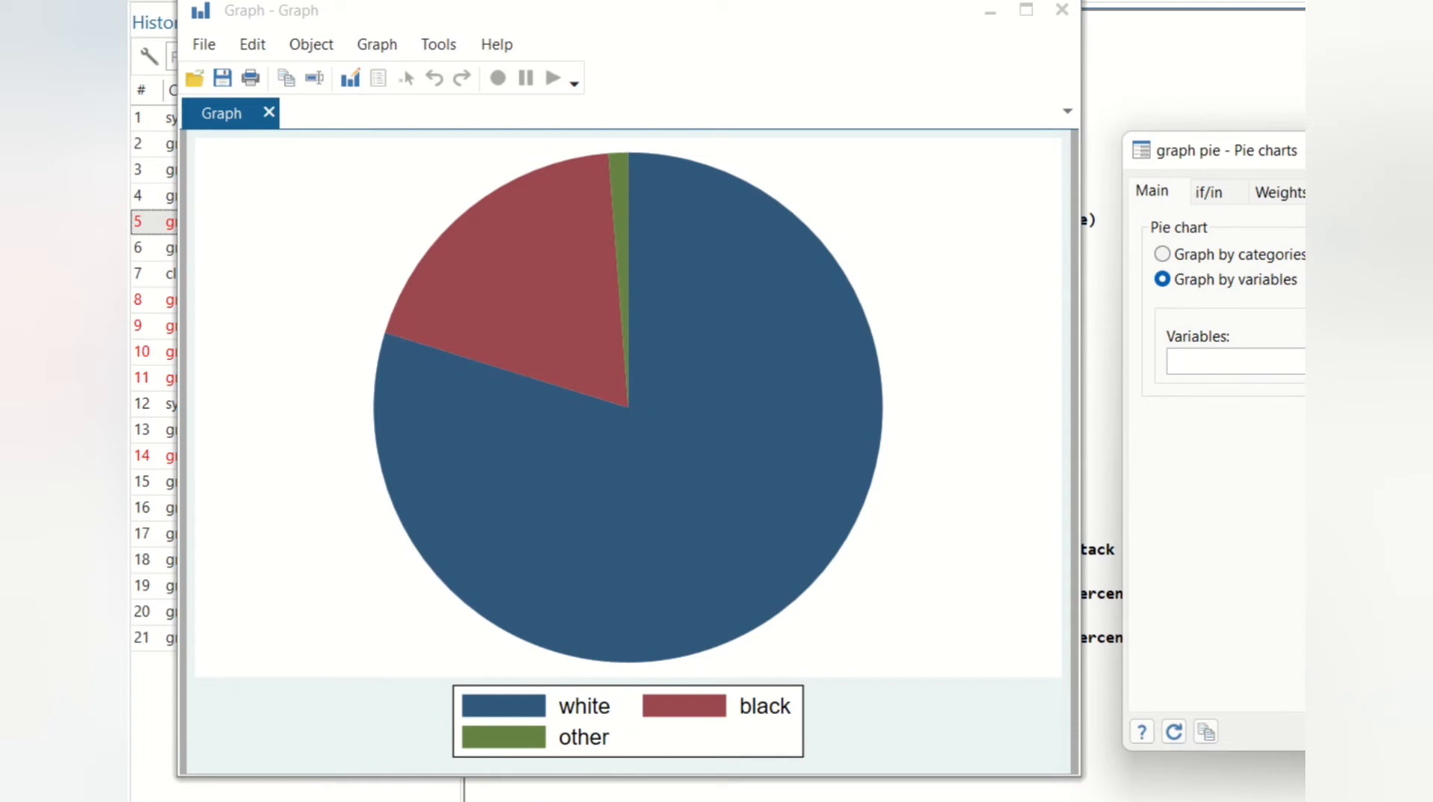
Graph race, never_married and collgrad as pie variables and choose to customize individual slices
click(1235, 360)
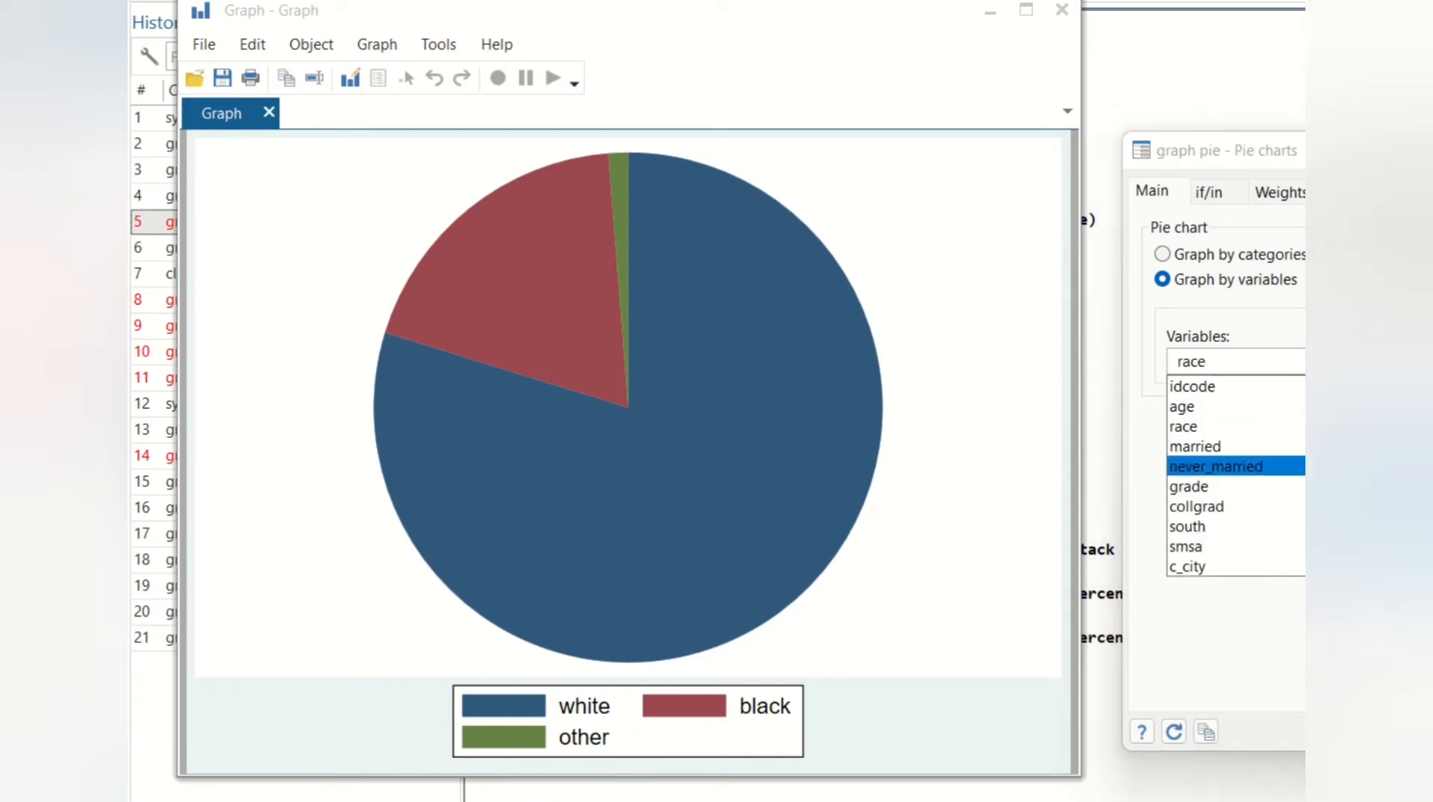
click(1188, 565)
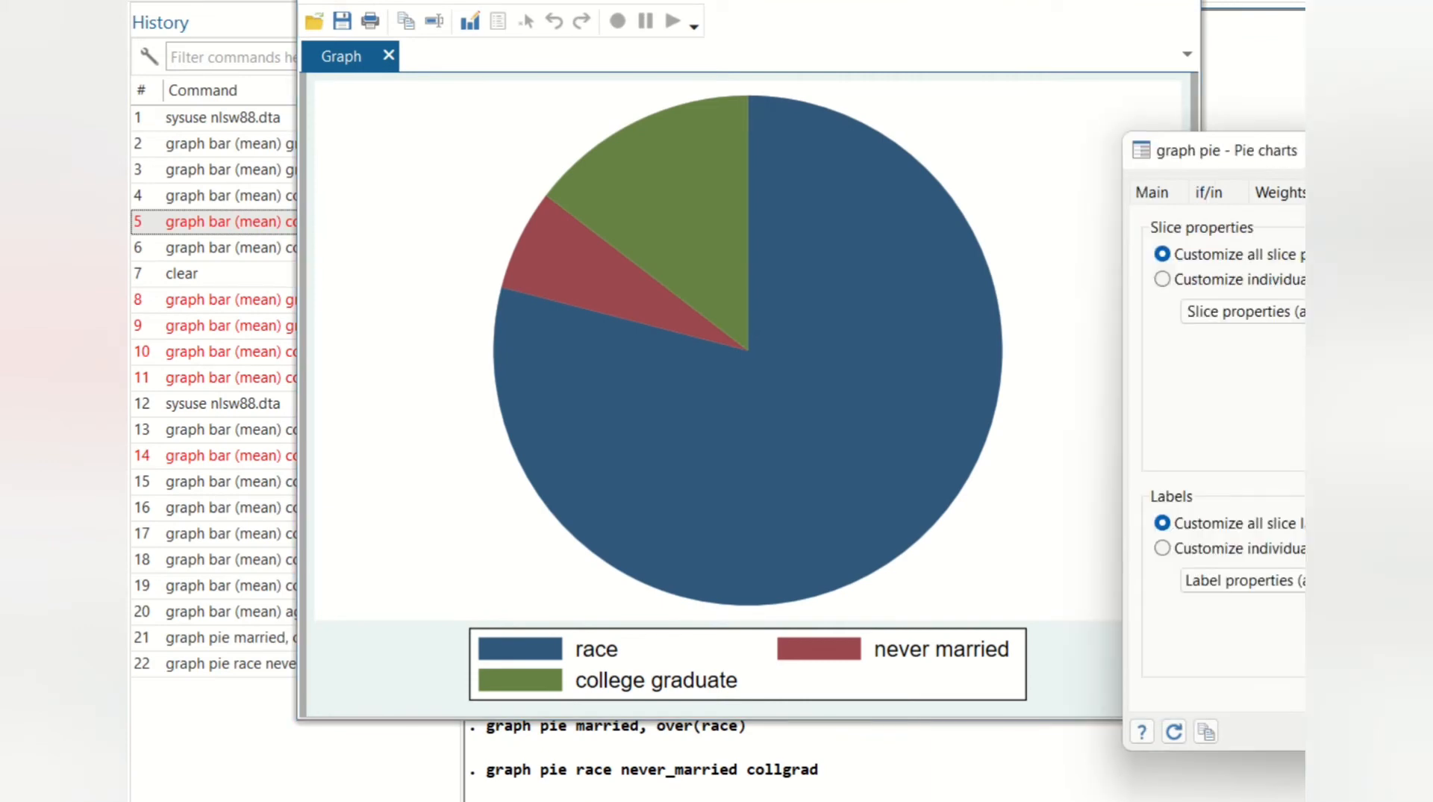
click(1162, 279)
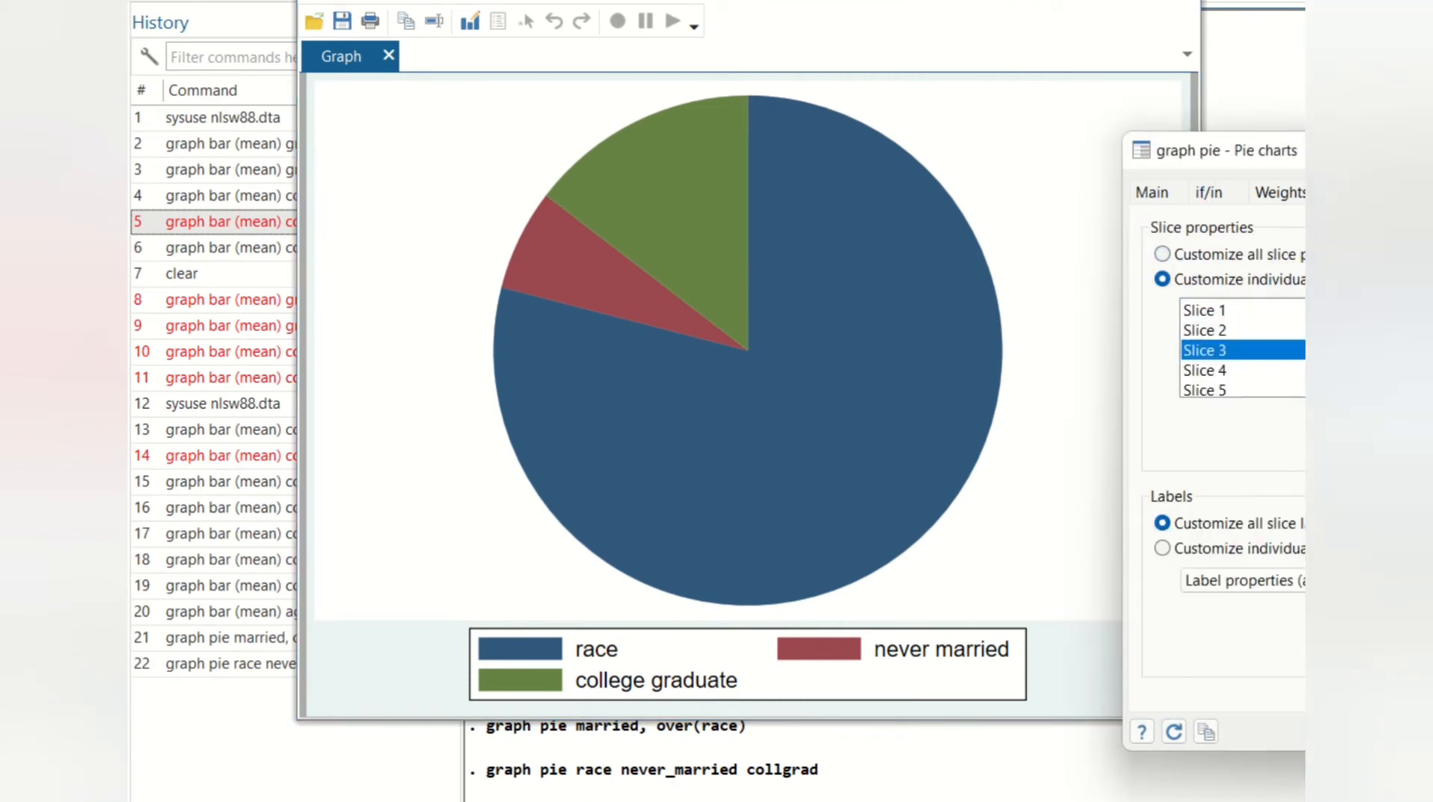